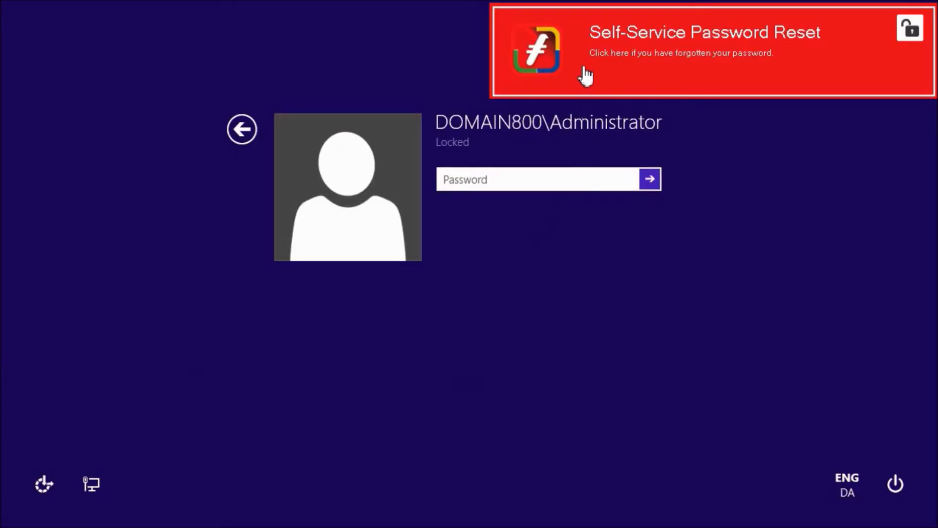
mouse_move(592, 77)
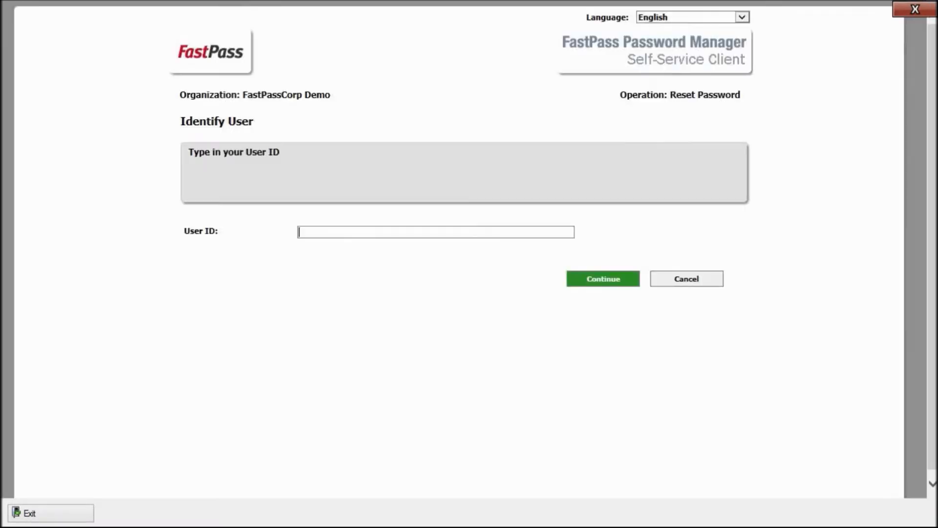
text(am)
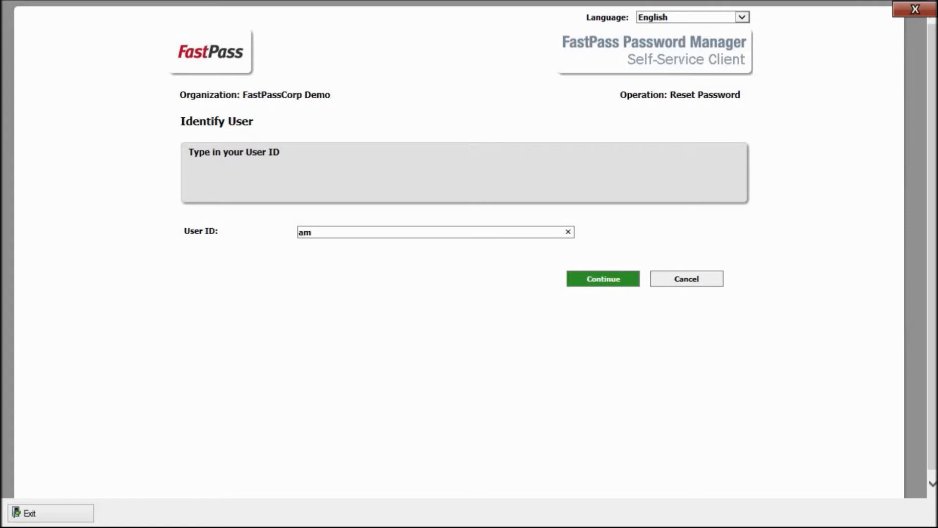
click(603, 278)
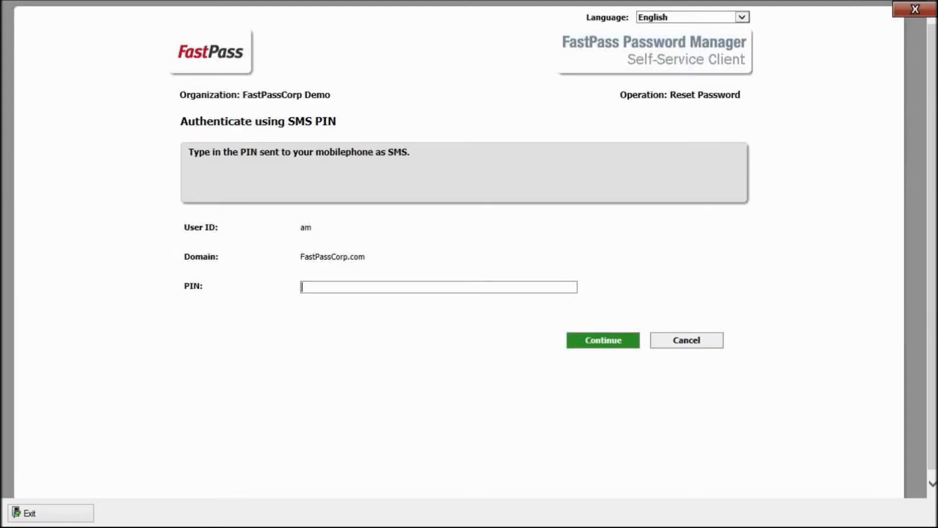
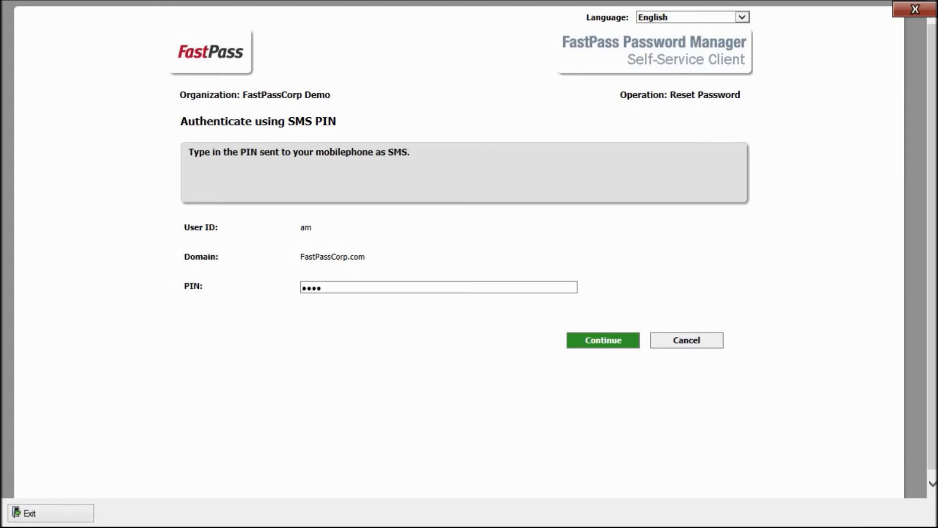
click(602, 340)
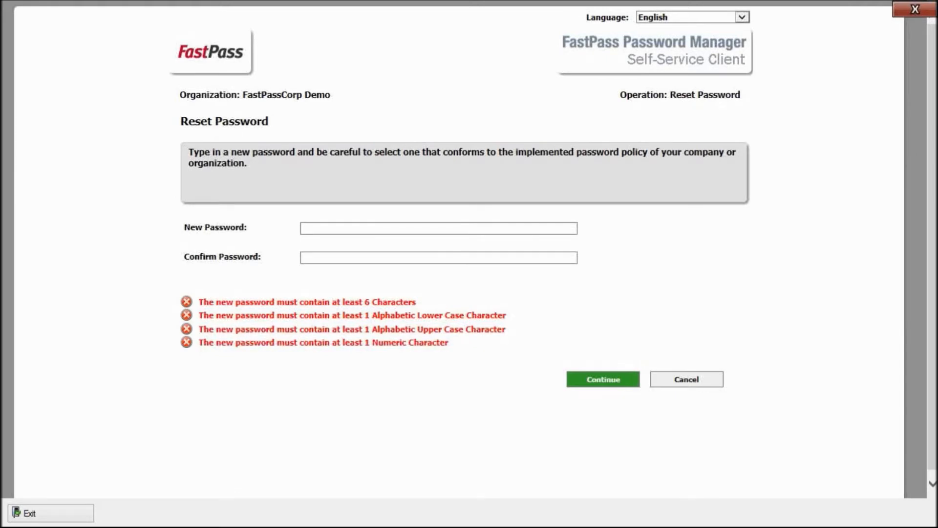
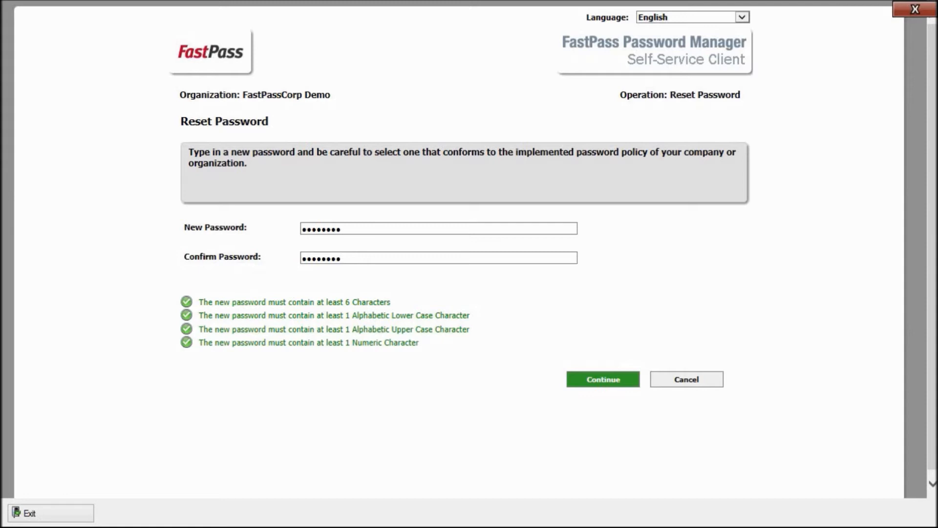
click(602, 379)
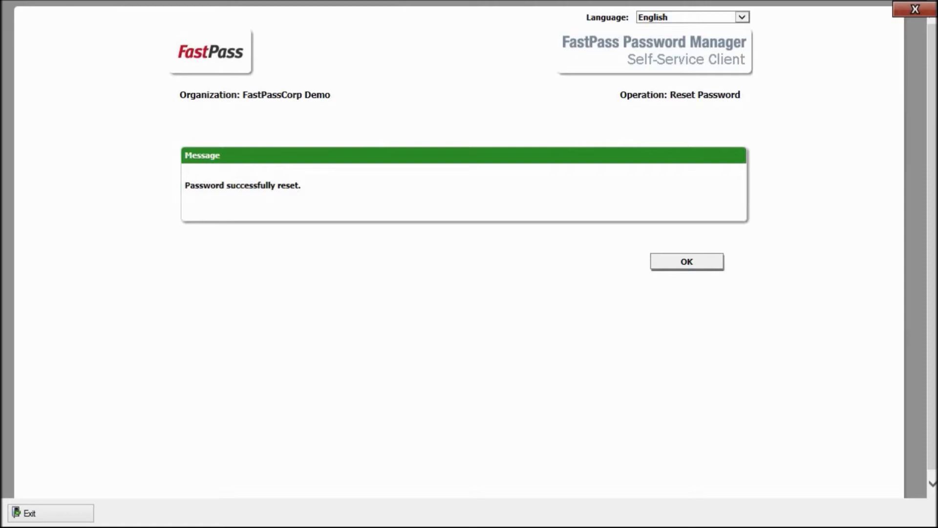
Step: Dismiss the reset success message and start a new reset from the lock screen banner
click(686, 262)
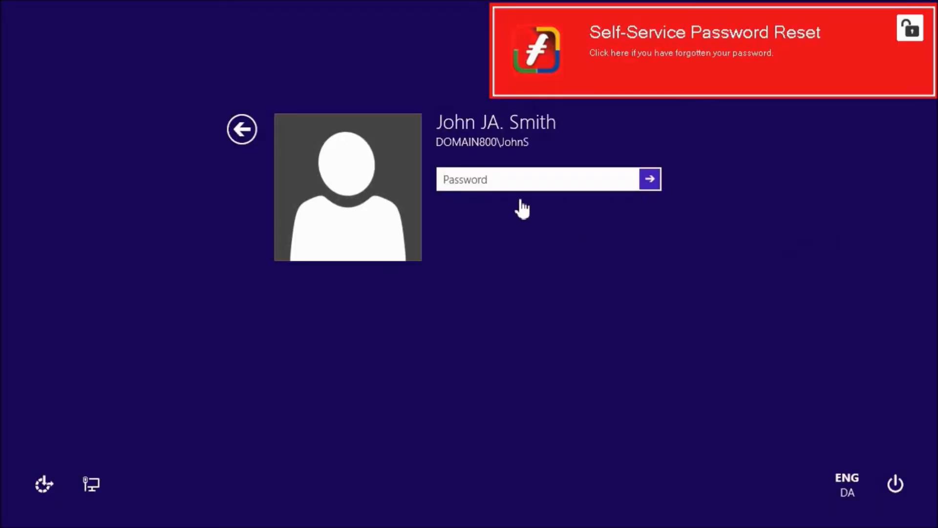
click(706, 42)
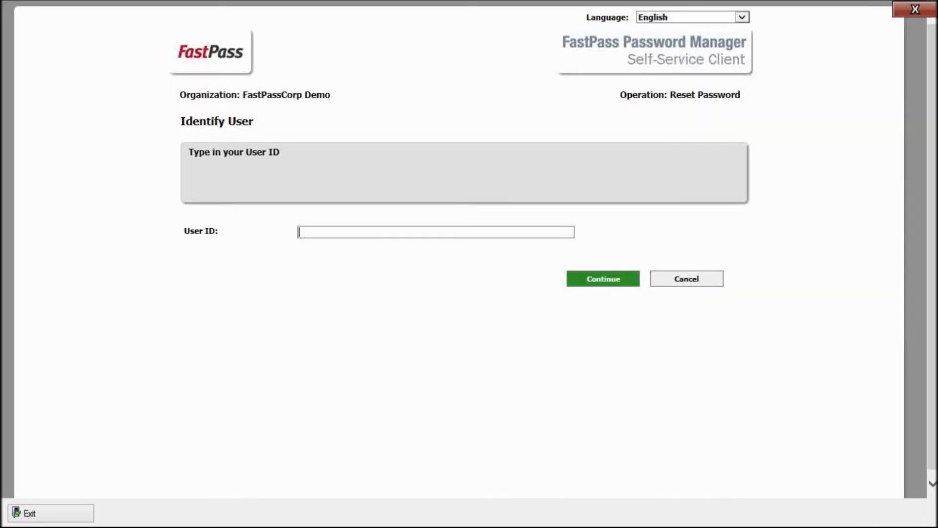
Step: Identify user 'am' and answer code card challenges D08 and H09
text(am)
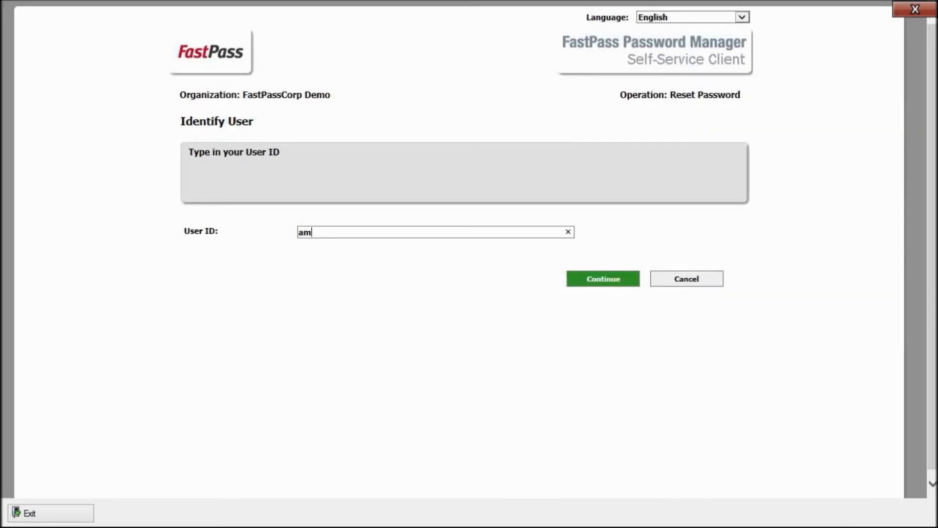
click(603, 278)
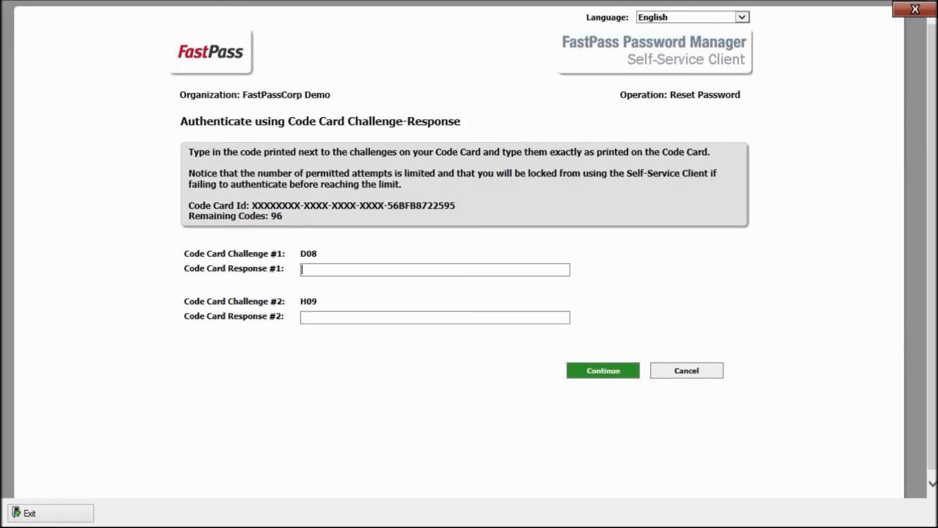
text(••••)
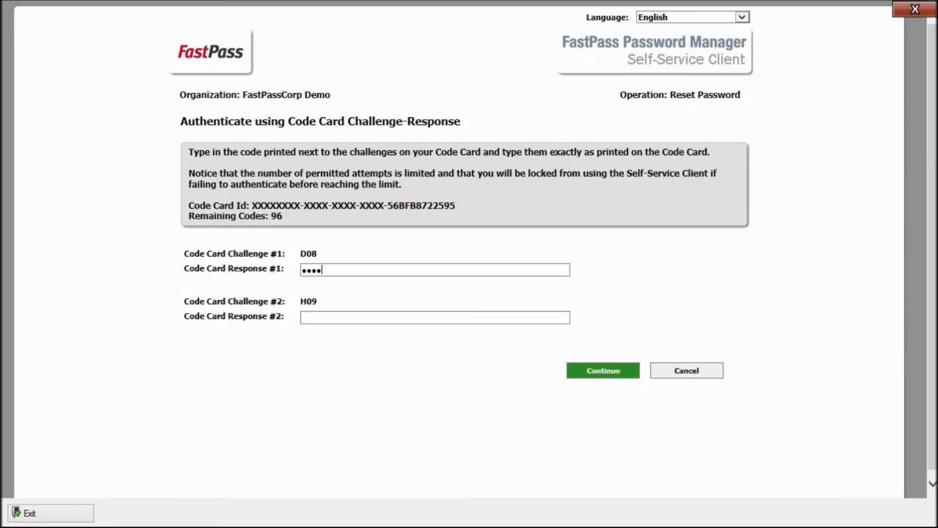
text(••)
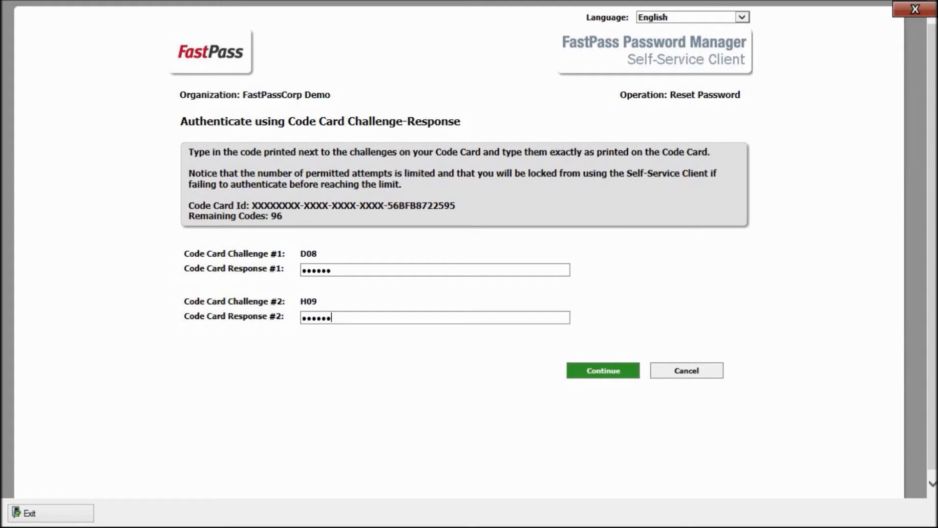
click(603, 370)
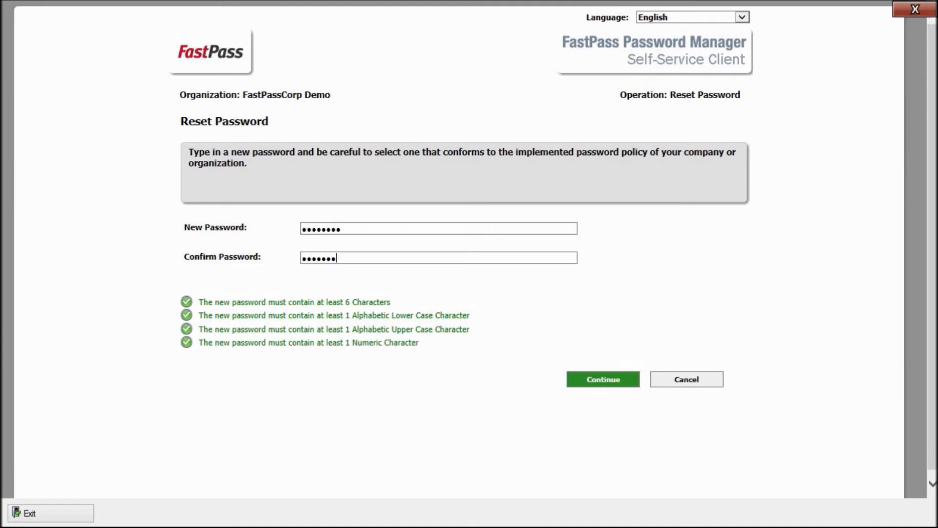
Step: Complete the matching Confirm Password entry, submit it, and acknowledge the success message
text(1)
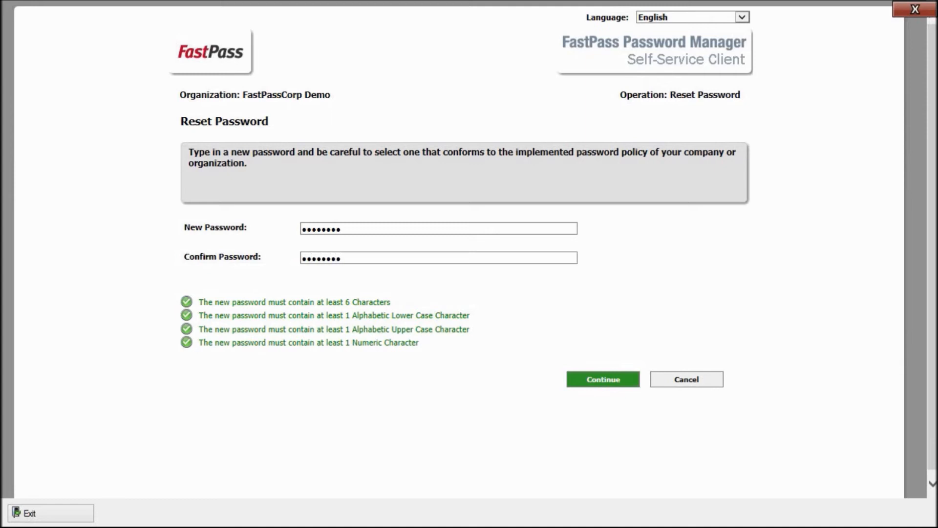
click(602, 379)
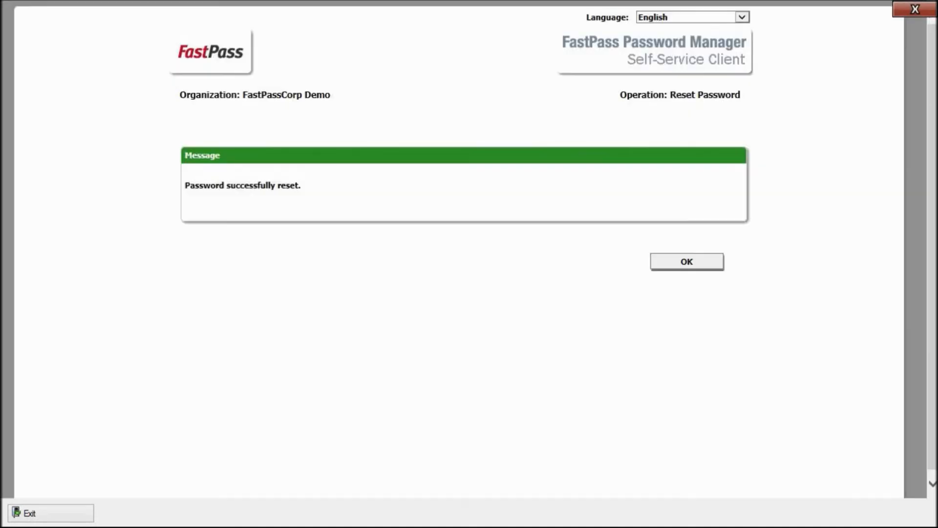
click(686, 262)
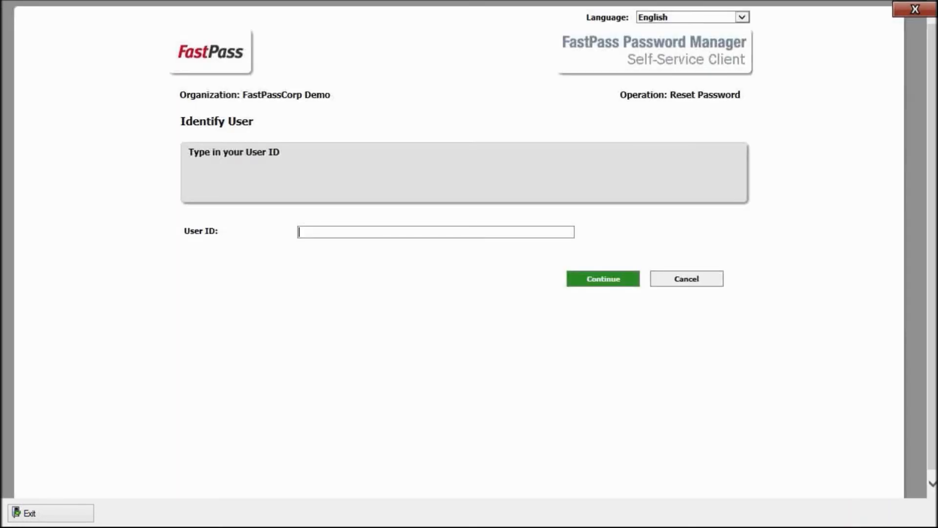
Step: Submit the user ID, answer the employee ID and cat's-name questions, then submit a new password
click(602, 278)
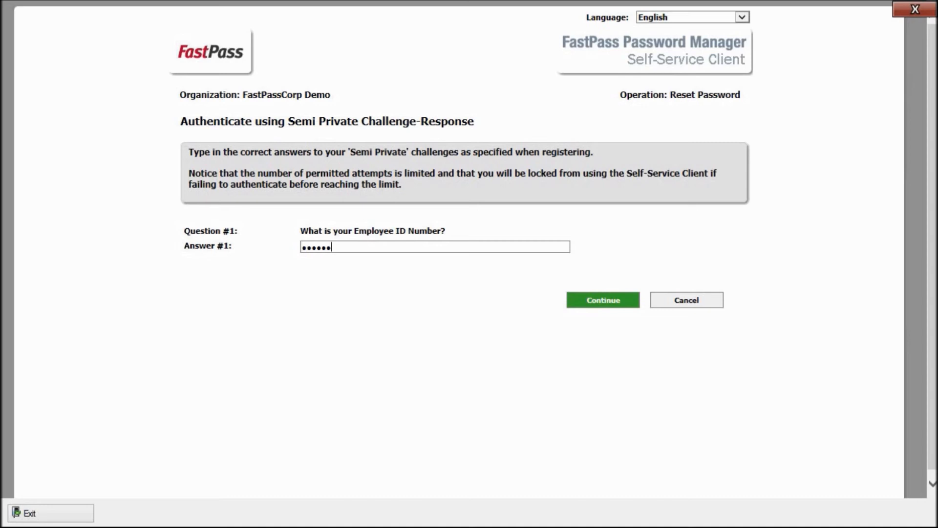
click(603, 300)
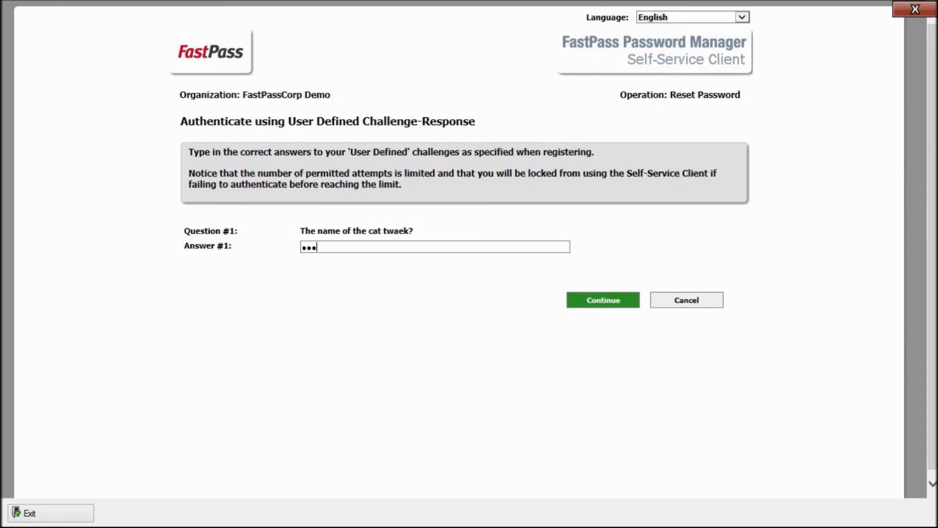
click(602, 299)
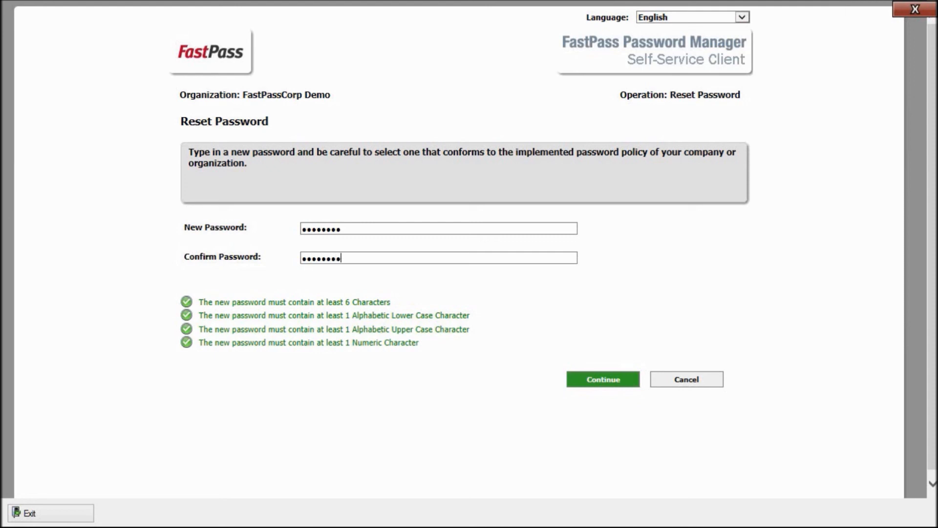
click(603, 379)
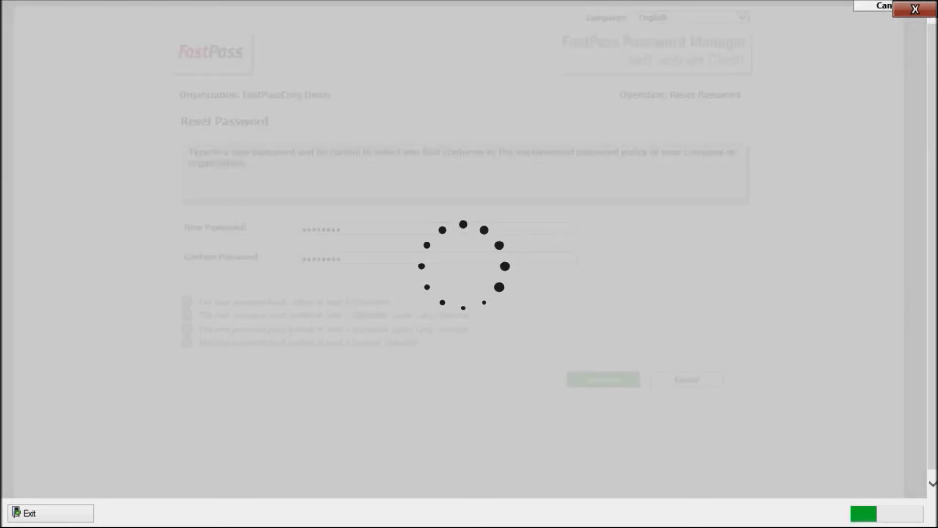